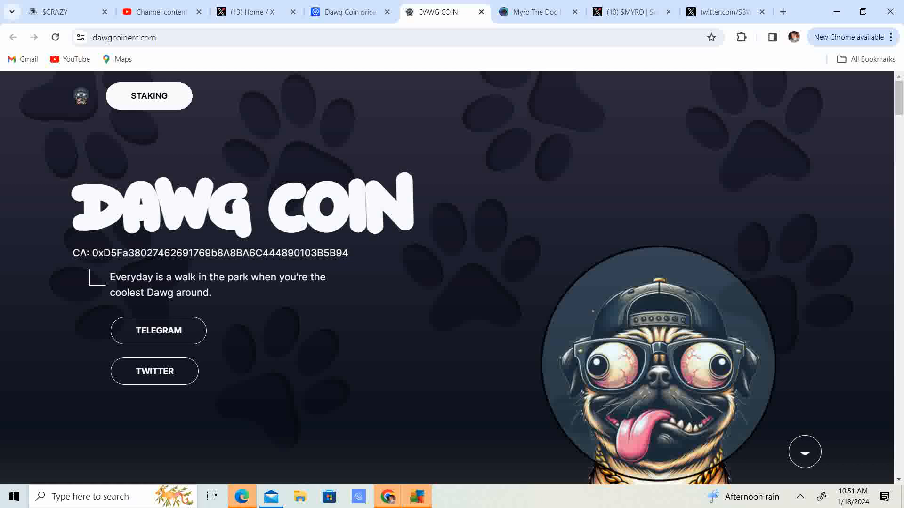
Bring up Dawg Coin's markets table showing Uniswap v2, IndoEx and Jupiter trading pairs.
left_click(345, 11)
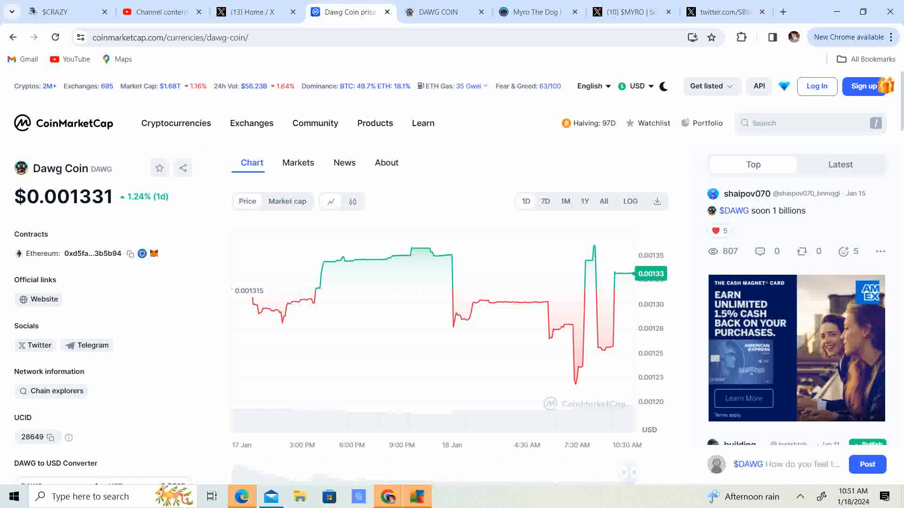
mouse_move(19, 24)
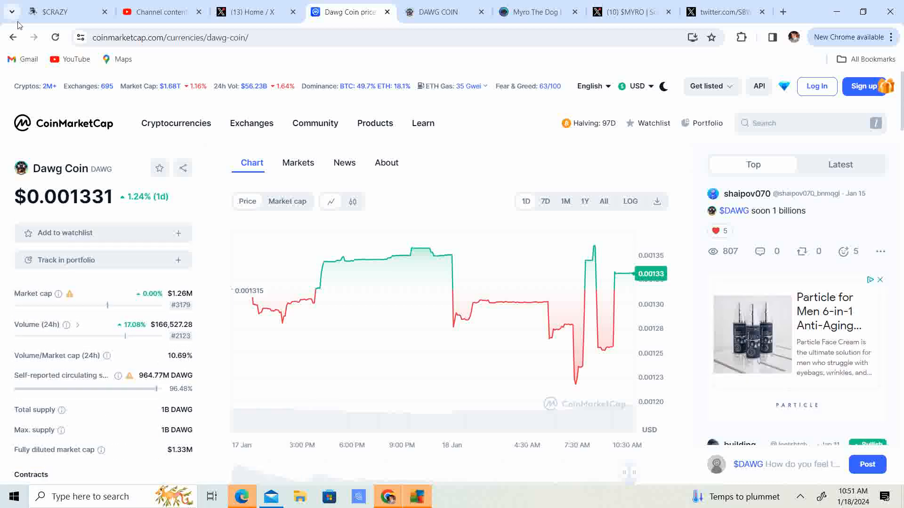
left_click(298, 163)
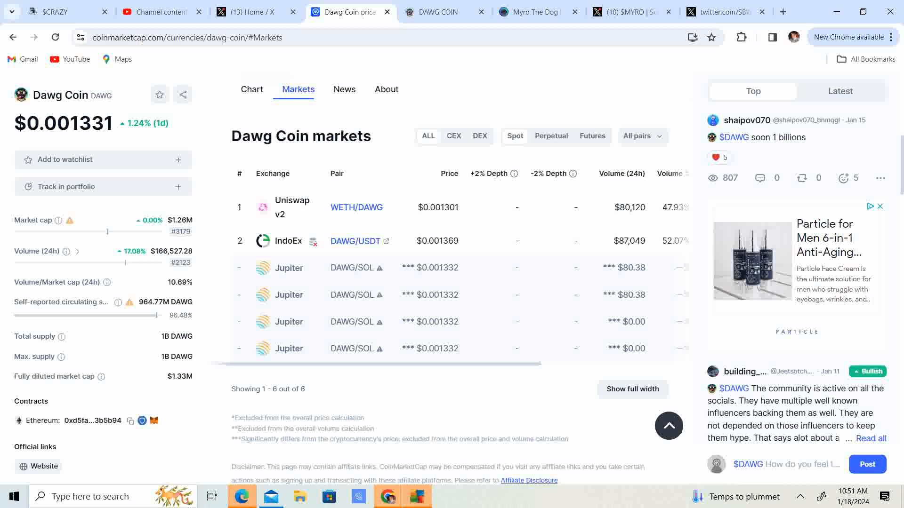
Show Dawg Coin's price chart over the 1M range with its 48.98% decline.
scroll("down", 3)
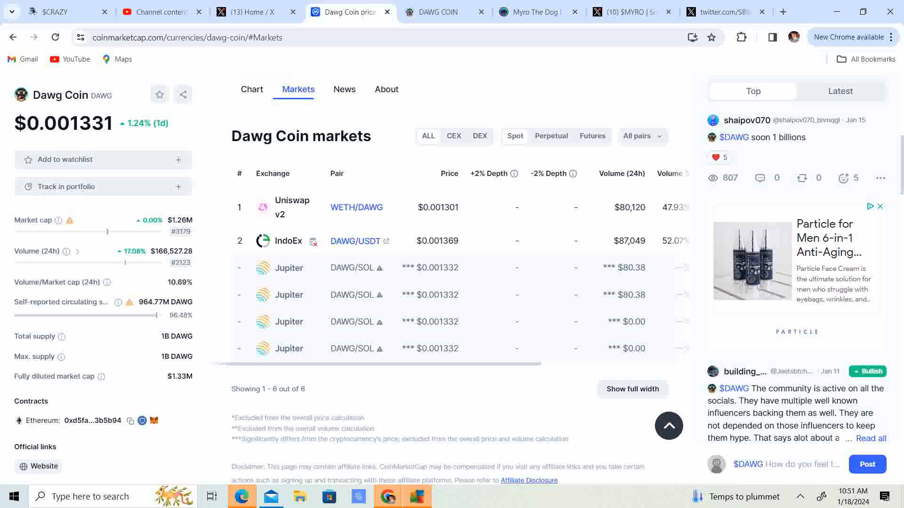
left_click(251, 89)
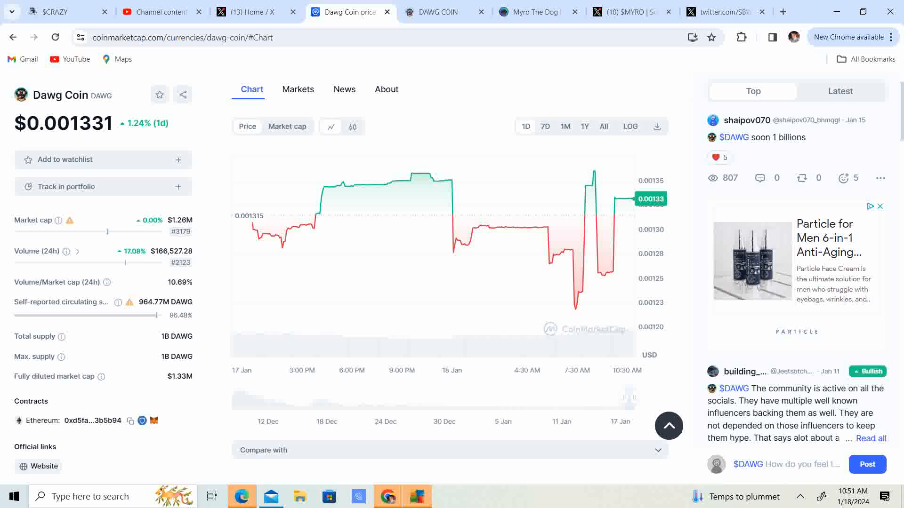
left_click(564, 127)
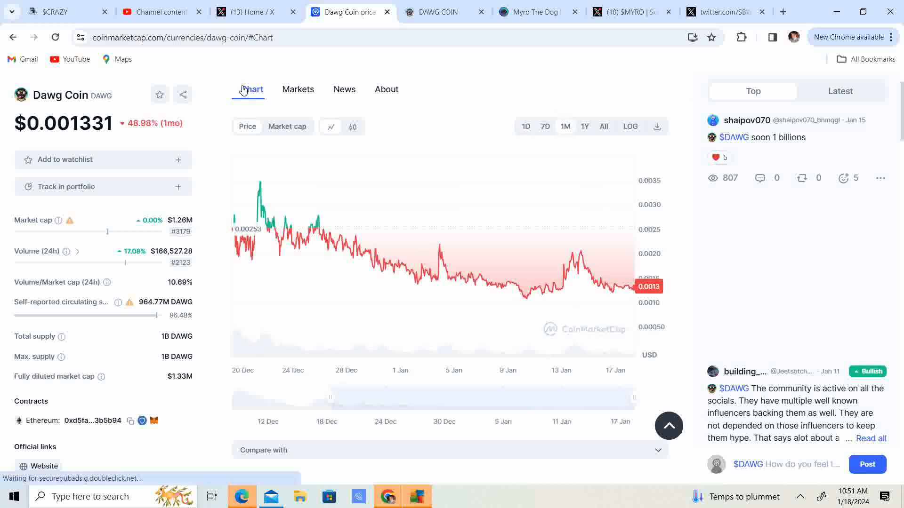
mouse_move(299, 225)
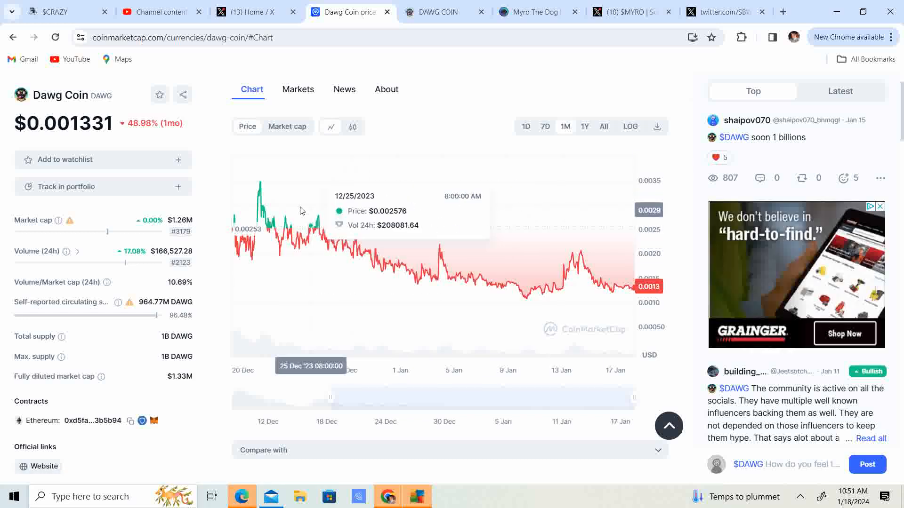
mouse_move(324, 241)
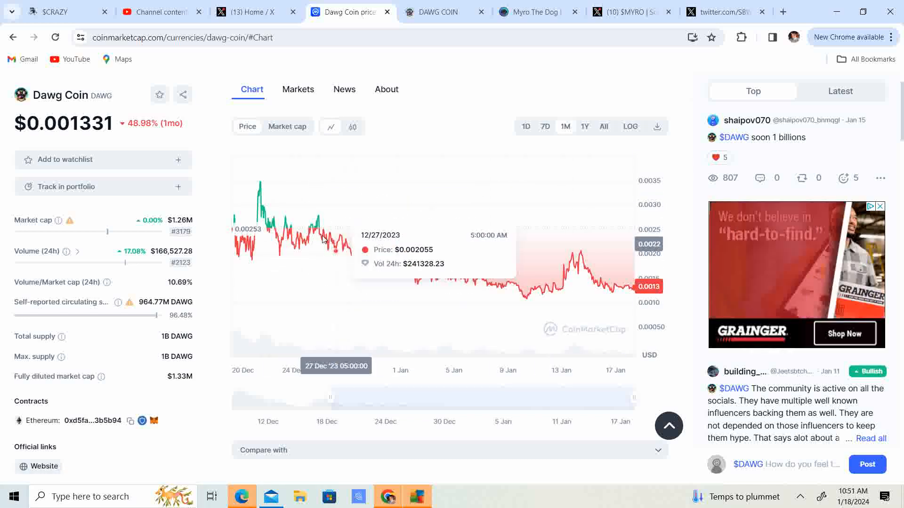
mouse_move(522, 299)
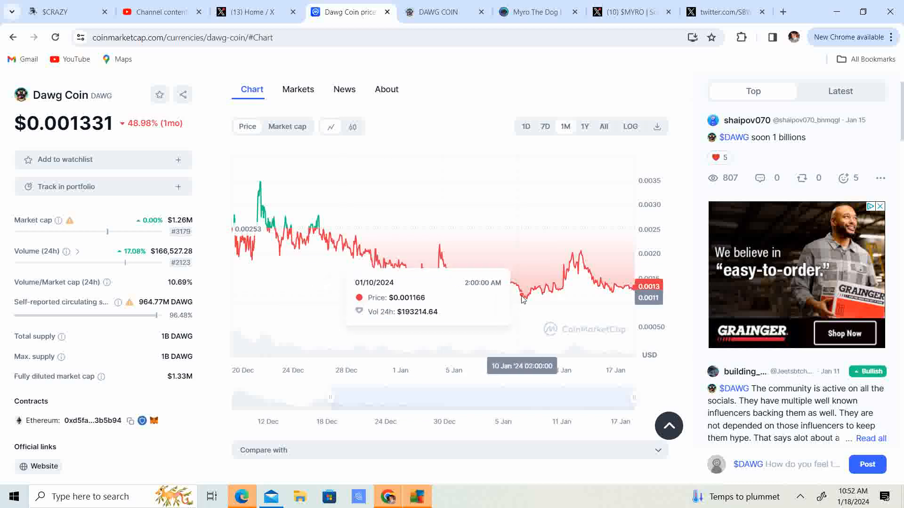
mouse_move(654, 287)
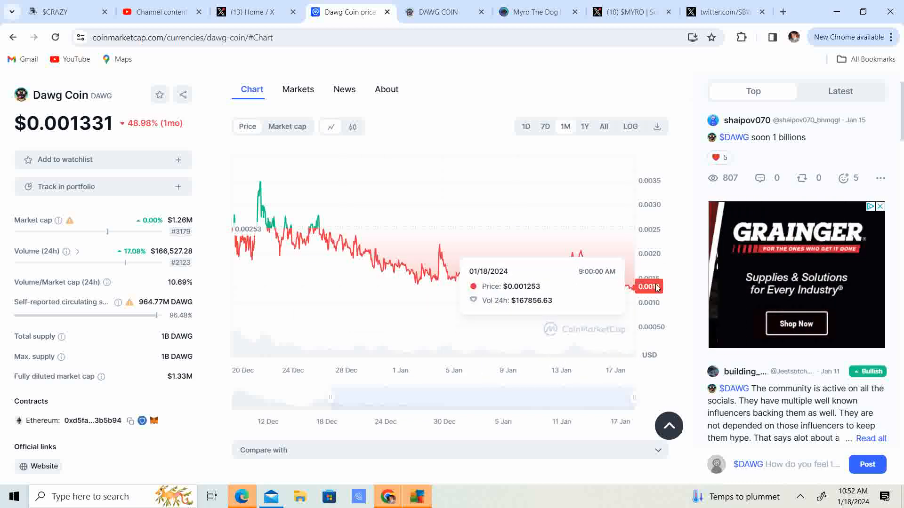
mouse_move(561, 291)
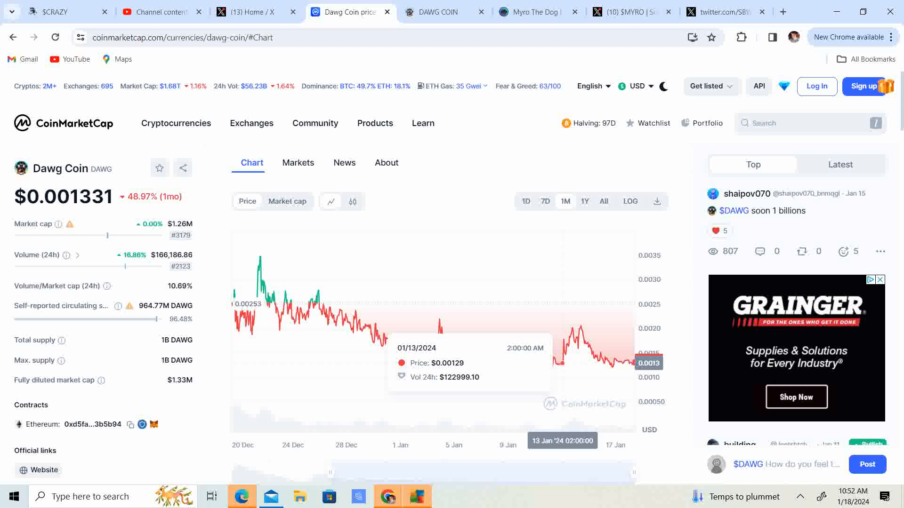
Switch to dawgcoinerc.com and read down past the intro to the Meet Dawg section.
left_click(440, 11)
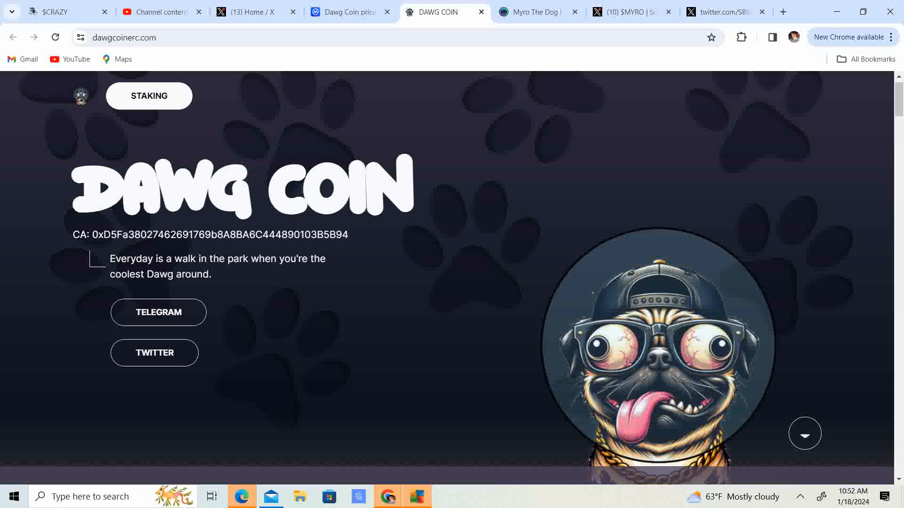
scroll("down", 3)
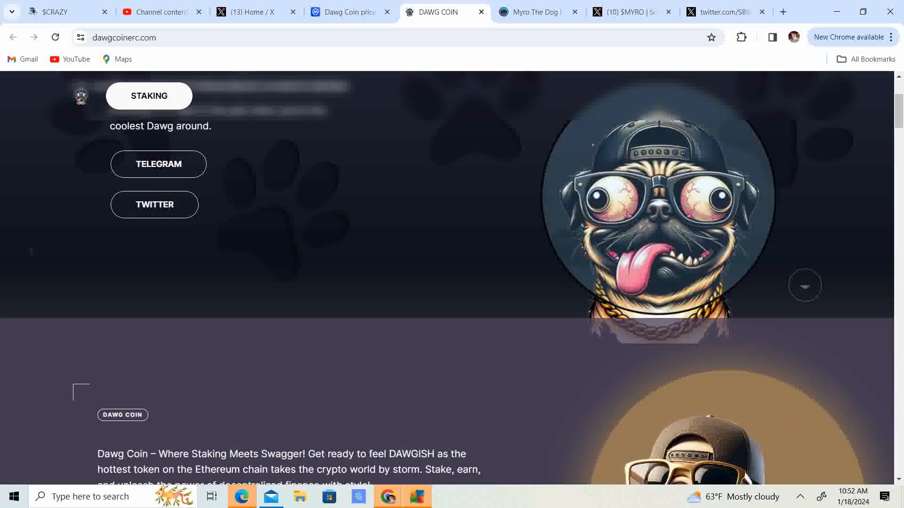
scroll("down", 3)
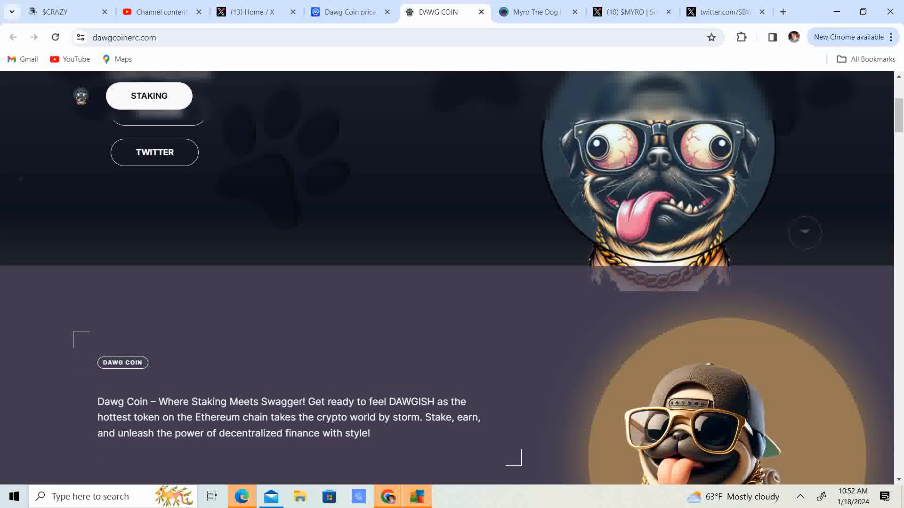
scroll("down", 3)
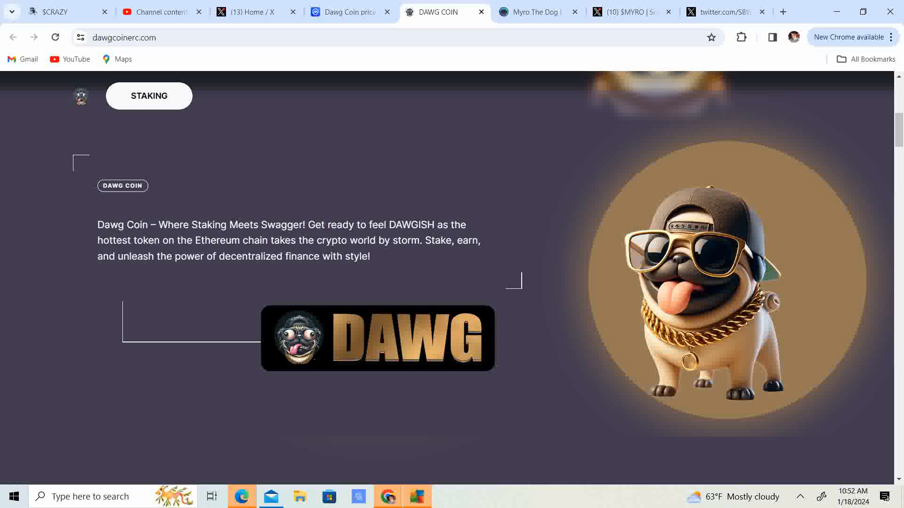
scroll("down", 3)
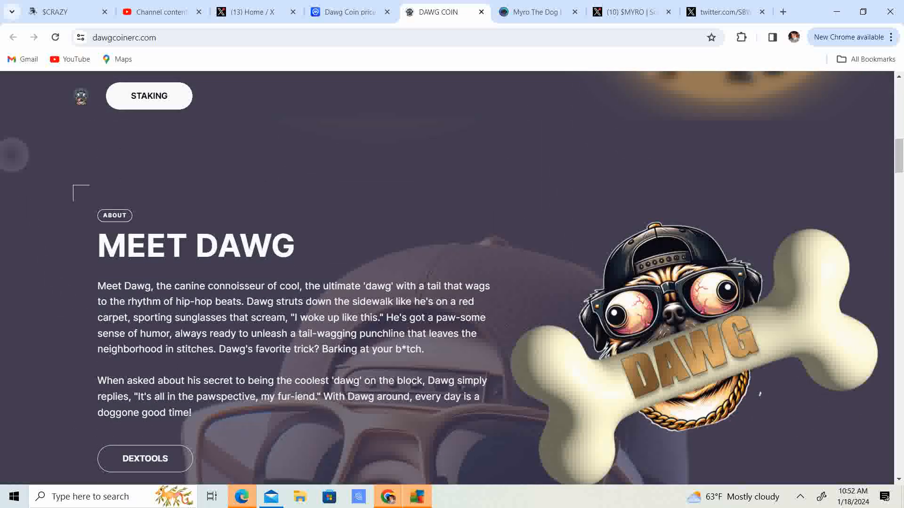
Scroll past the Meet Dawg story until the Tokenomics heading appears.
scroll("down", 3)
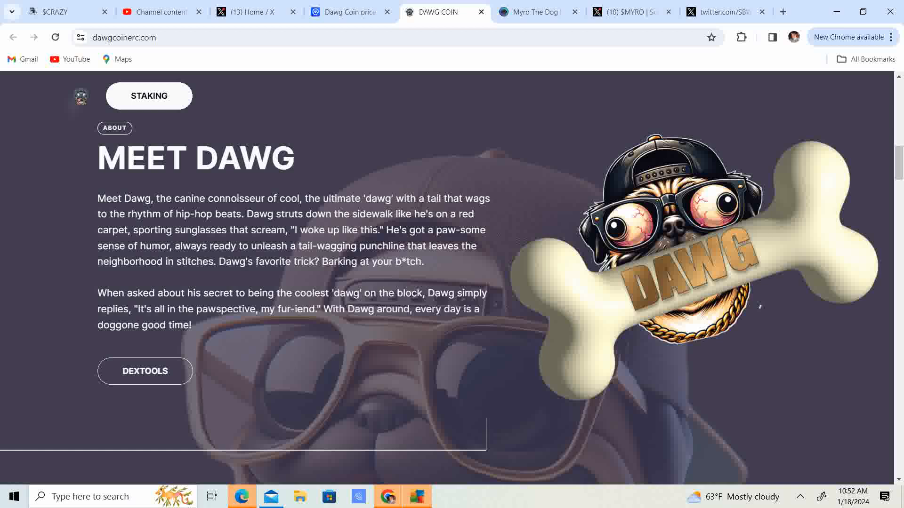
scroll("down", 3)
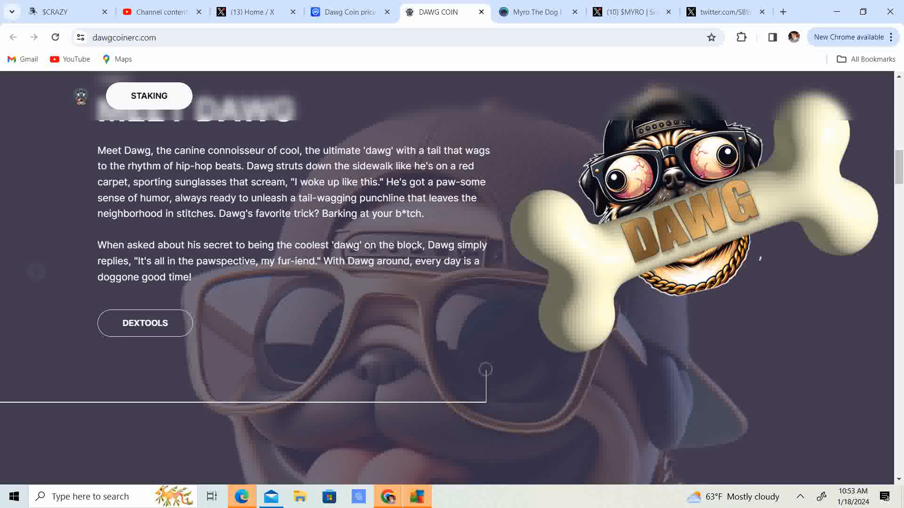
scroll("down", 3)
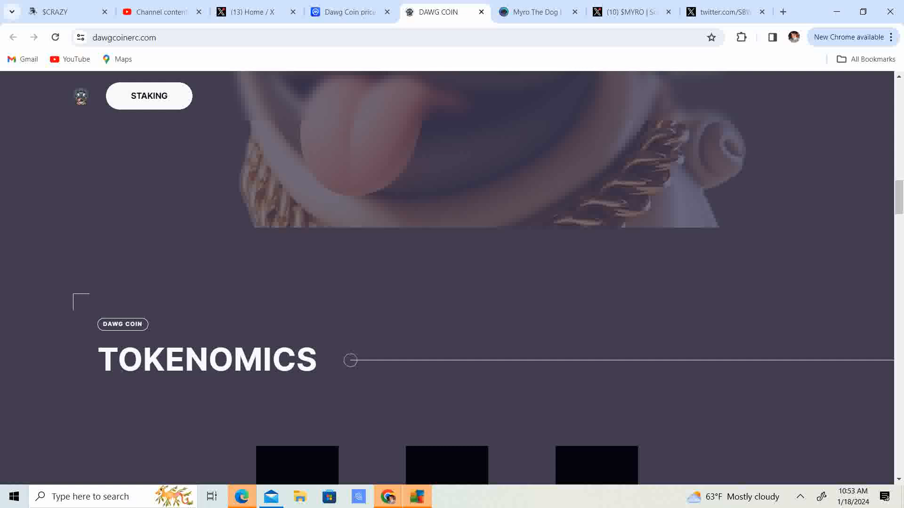
Read the 0%/0% tax, locked liquidity and 1 billion supply figures, then reach Pure Canine Charisma.
scroll("down", 3)
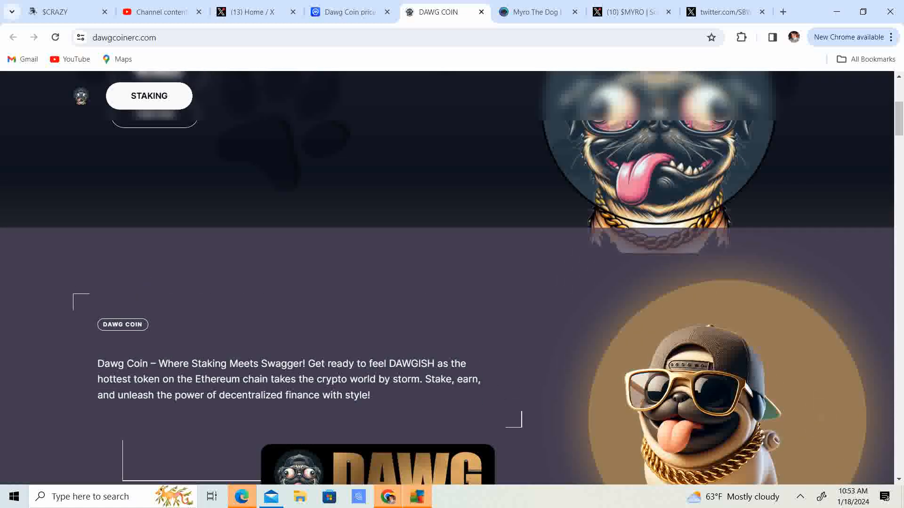
scroll("down", 3)
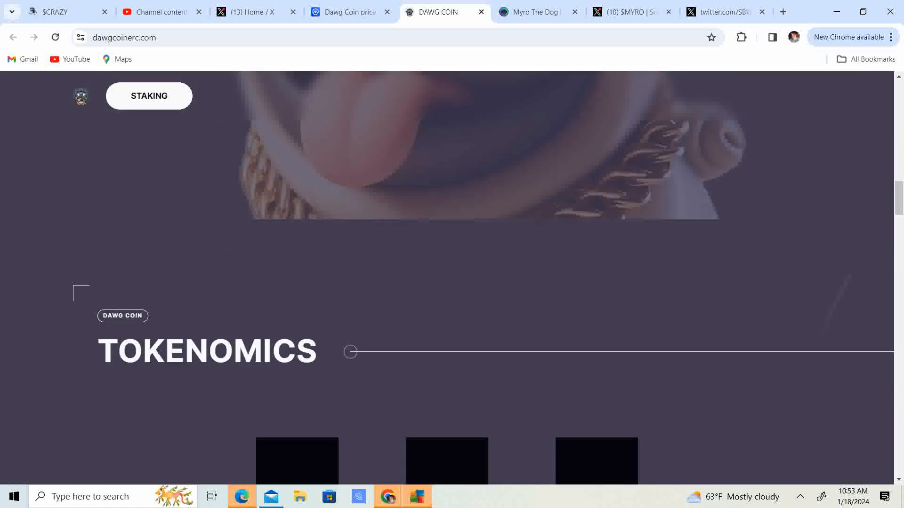
scroll("down", 3)
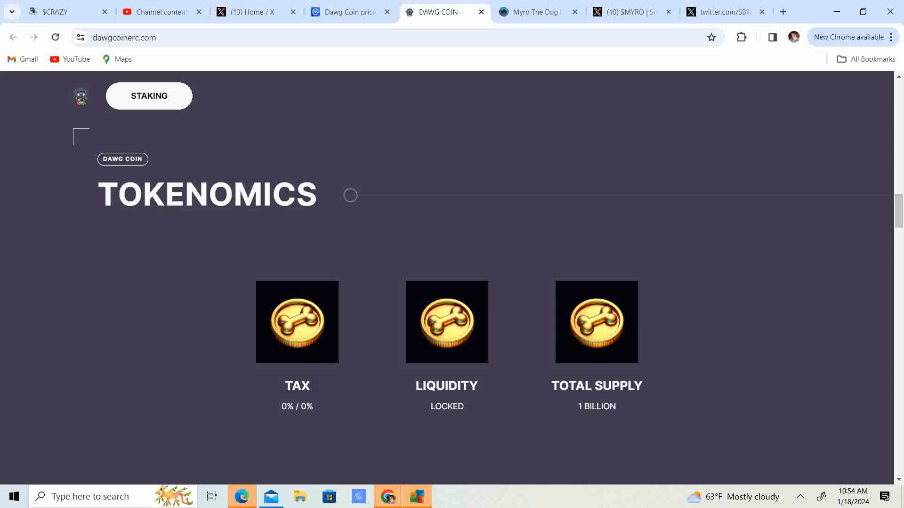
scroll("down", 3)
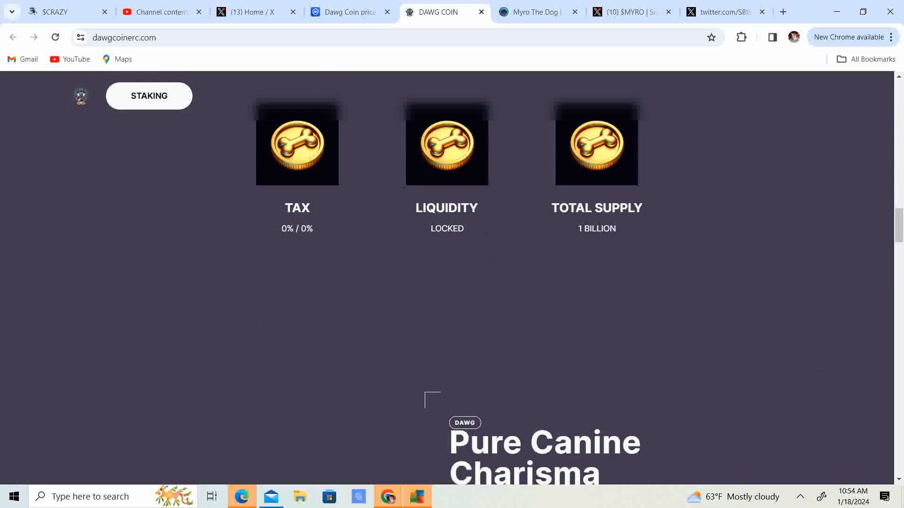
scroll("up", 3)
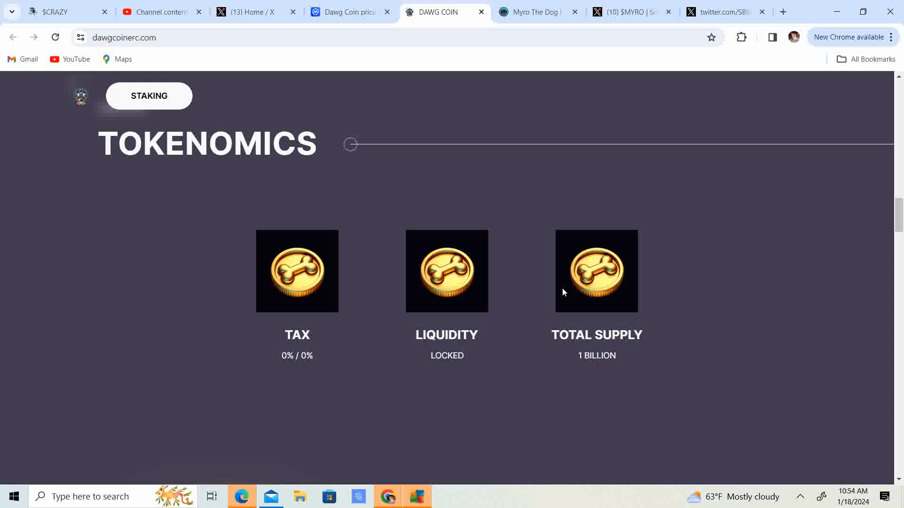
scroll("down", 3)
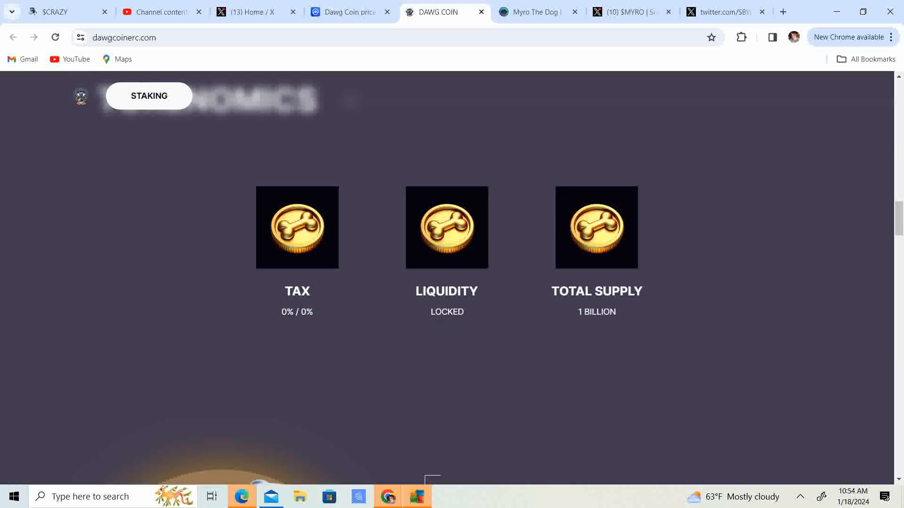
scroll("down", 3)
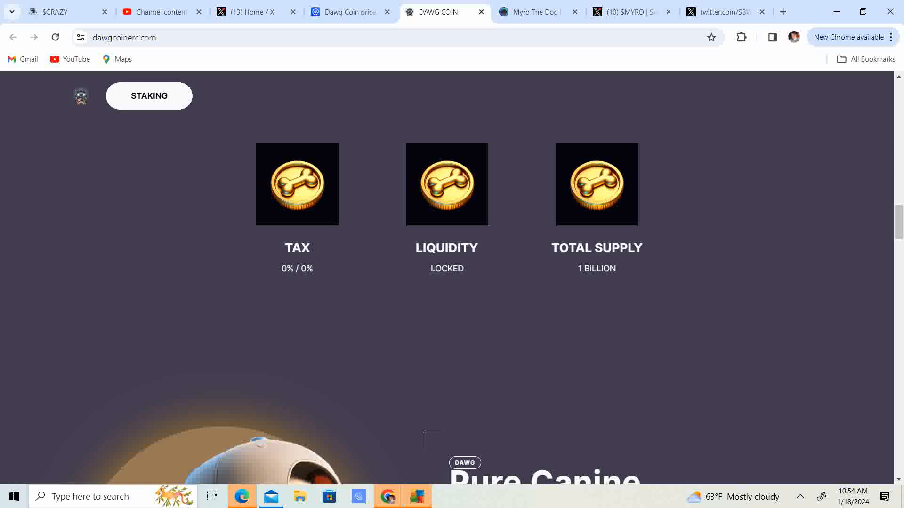
scroll("down", 3)
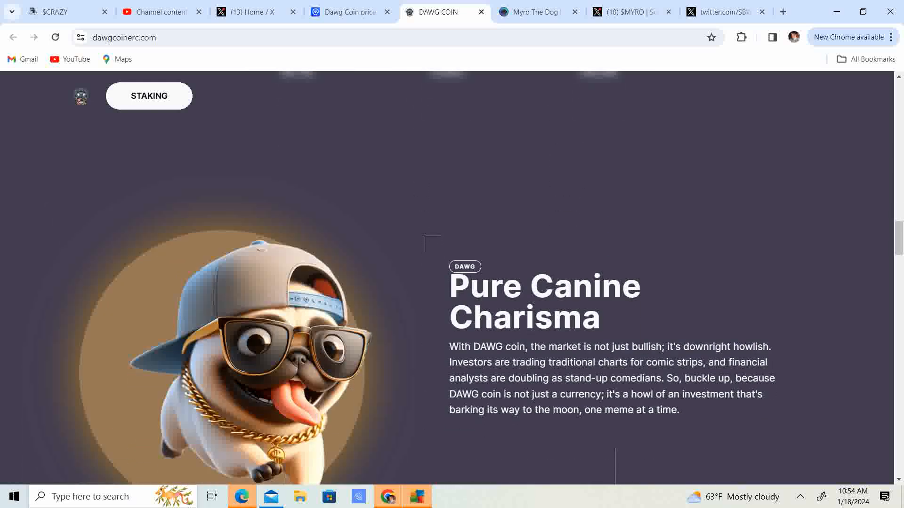
Scroll through the roadmap from Phase 1 pre-sale to the Phase 5 NFT drop and the listings heading.
scroll("down", 3)
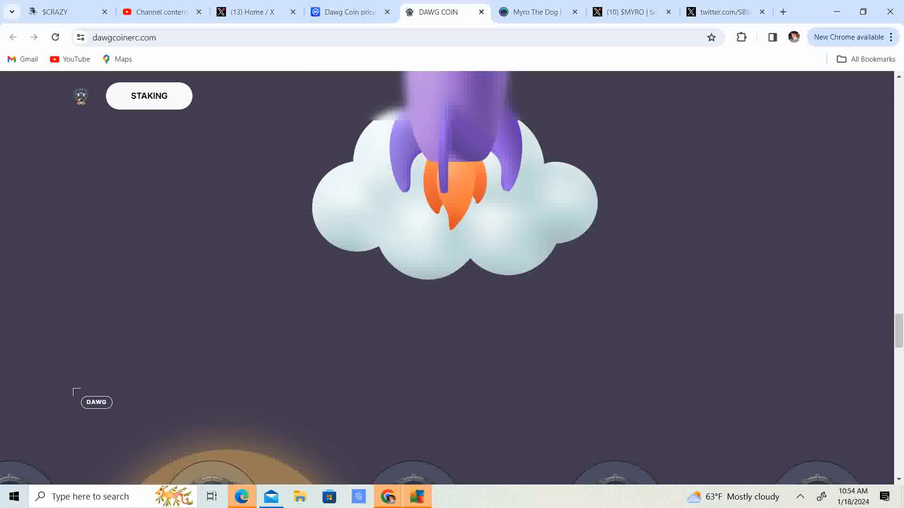
scroll("down", 3)
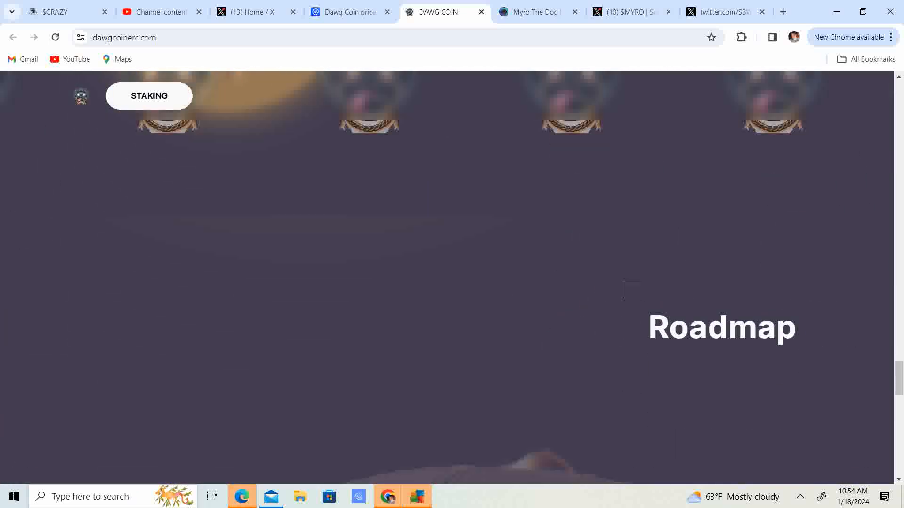
scroll("down", 3)
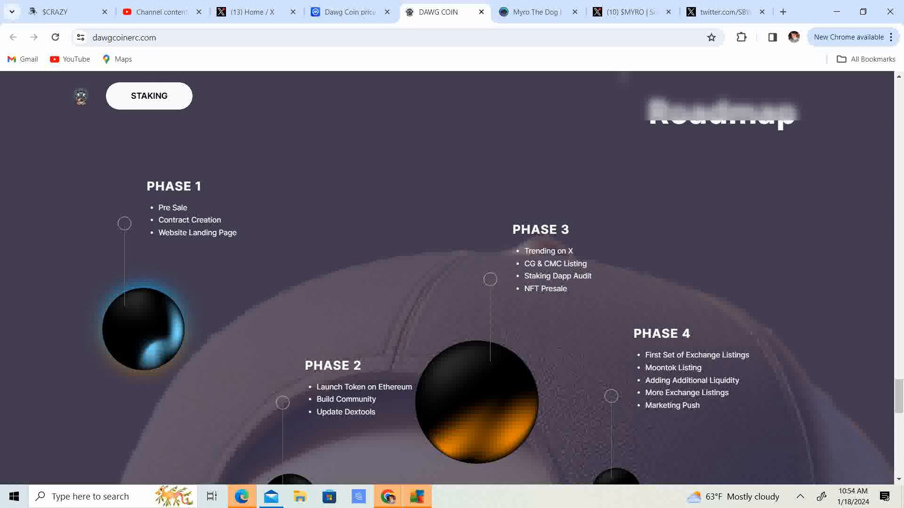
scroll("down", 3)
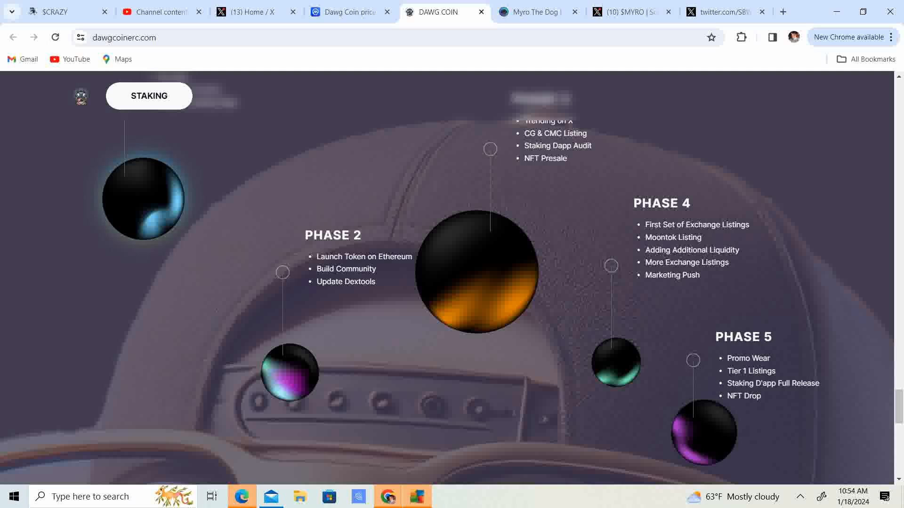
scroll("up", 3)
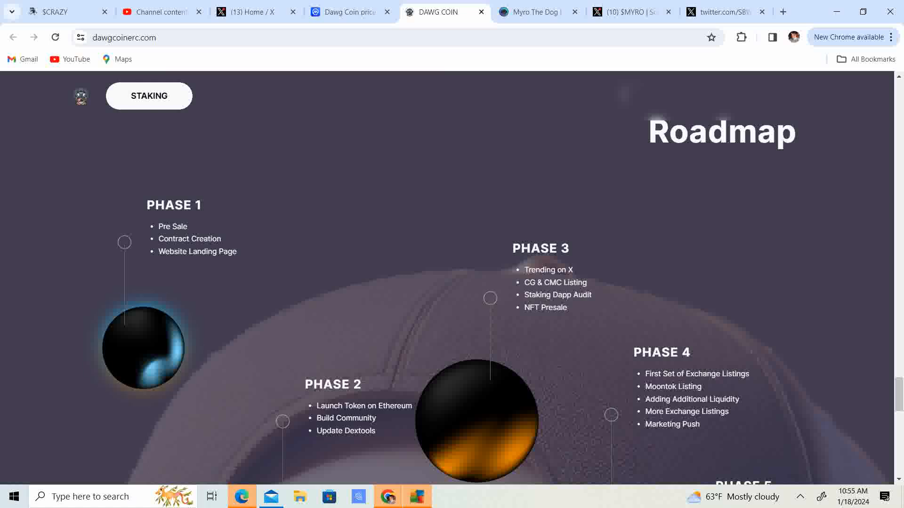
scroll("down", 3)
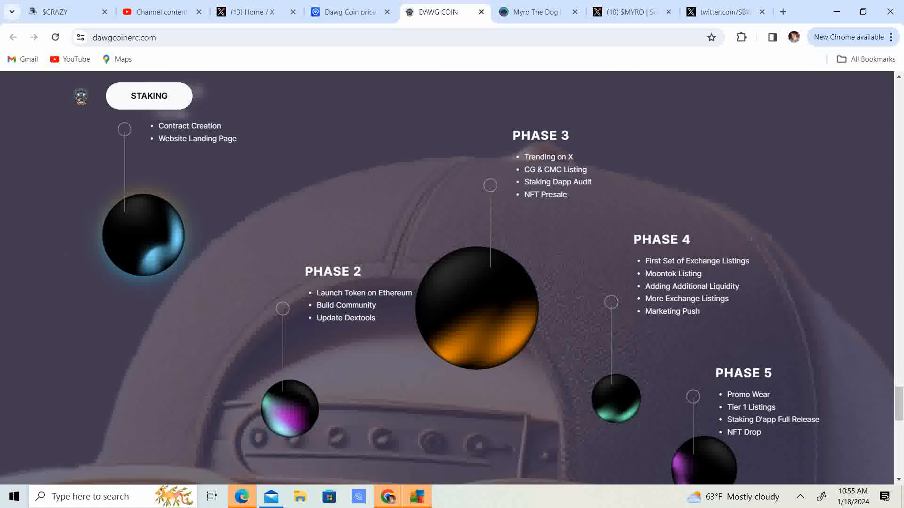
scroll("down", 3)
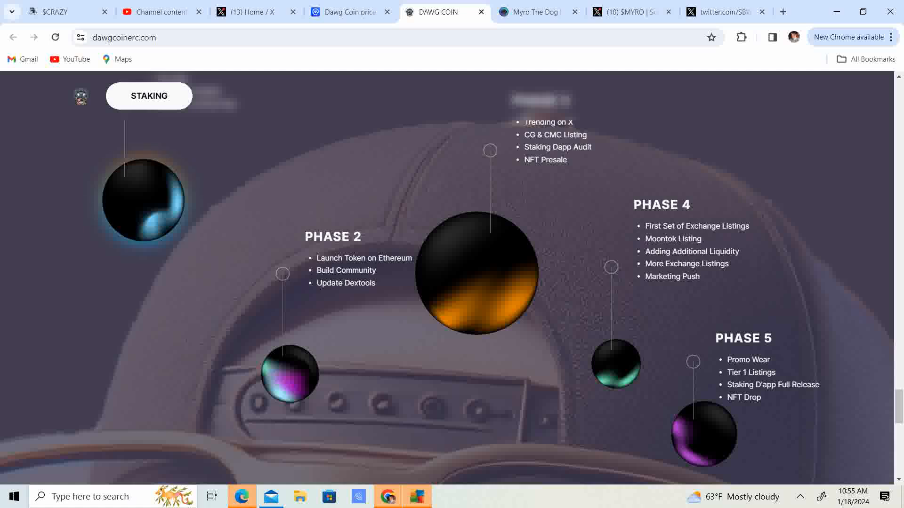
scroll("down", 3)
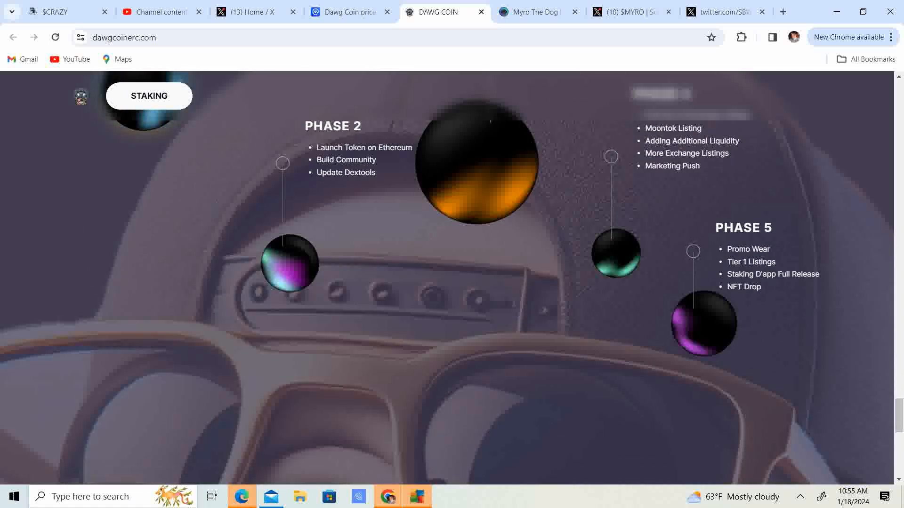
scroll("down", 3)
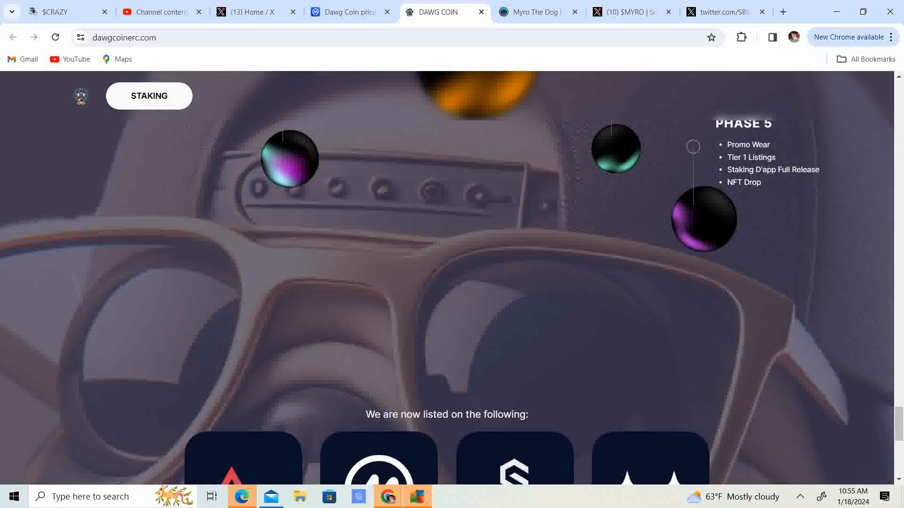
Review the exchange listings grid from Azbit to Dextools, then return to the page header.
scroll("down", 3)
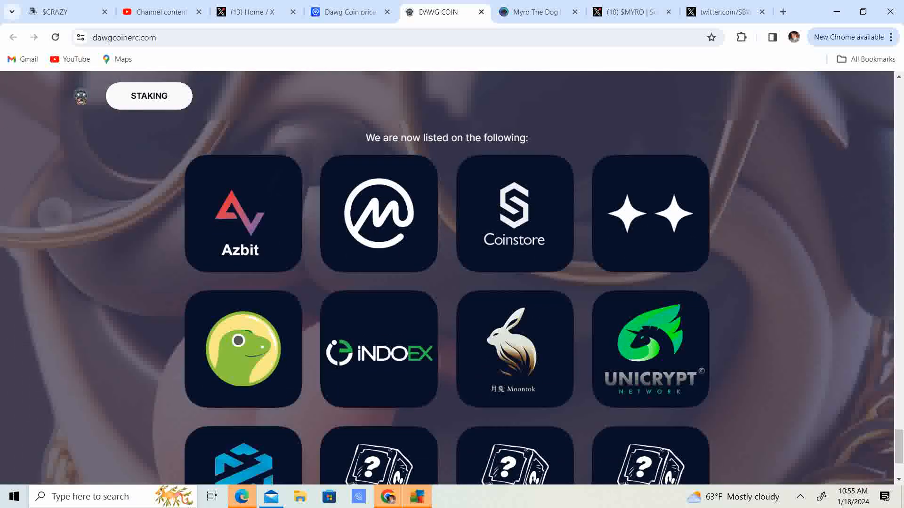
scroll("down", 3)
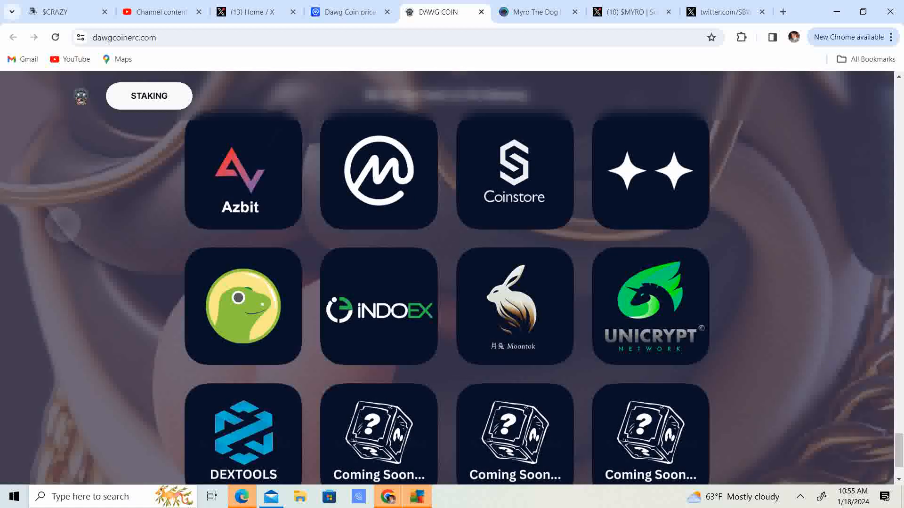
scroll("down", 3)
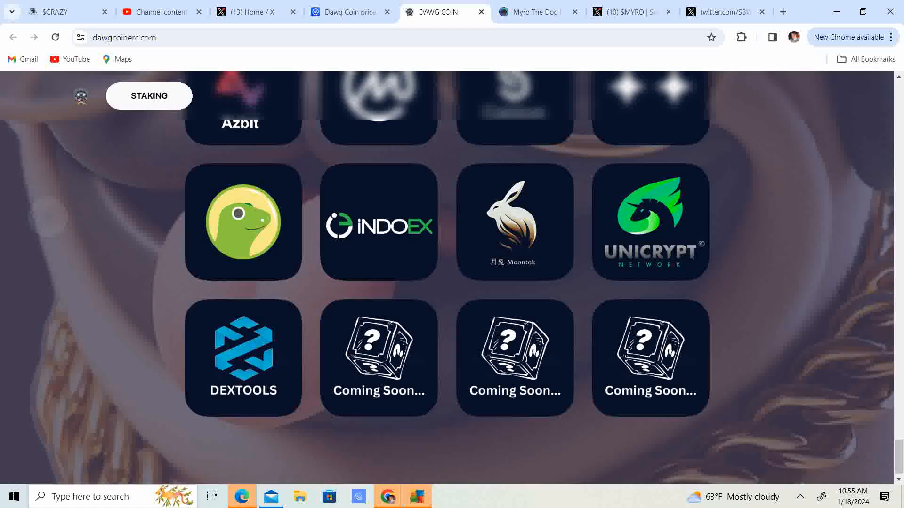
scroll("down", 3)
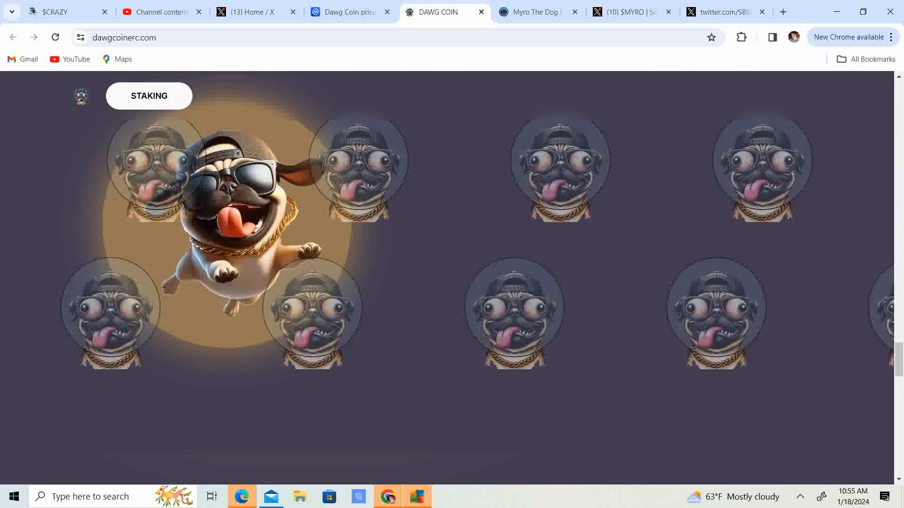
scroll("up", 3)
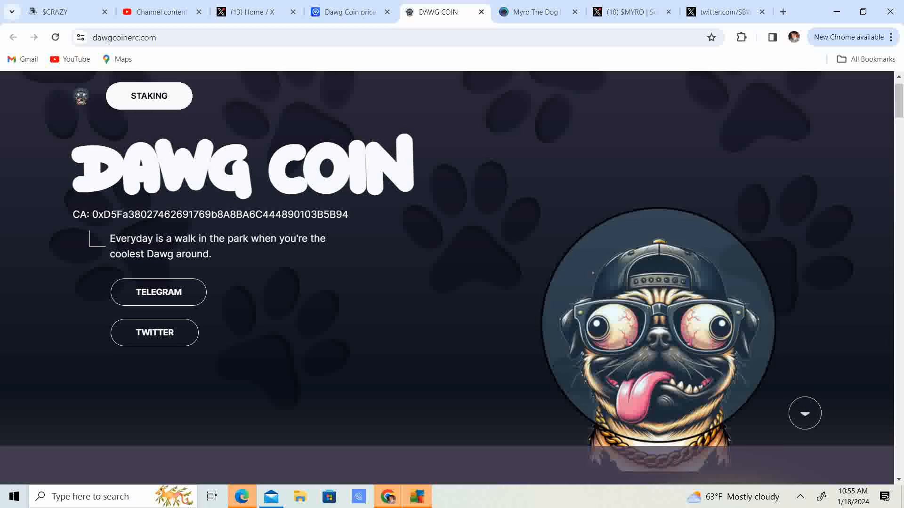
left_click(154, 332)
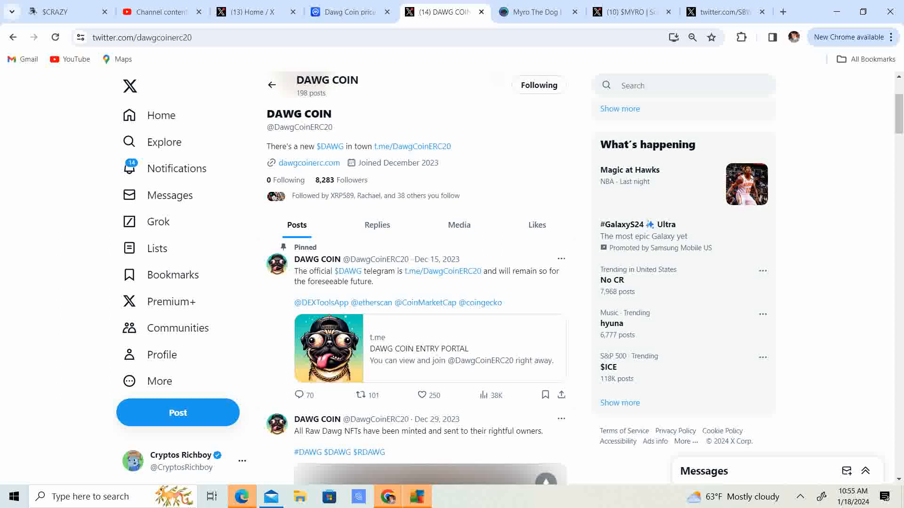
scroll("down", 3)
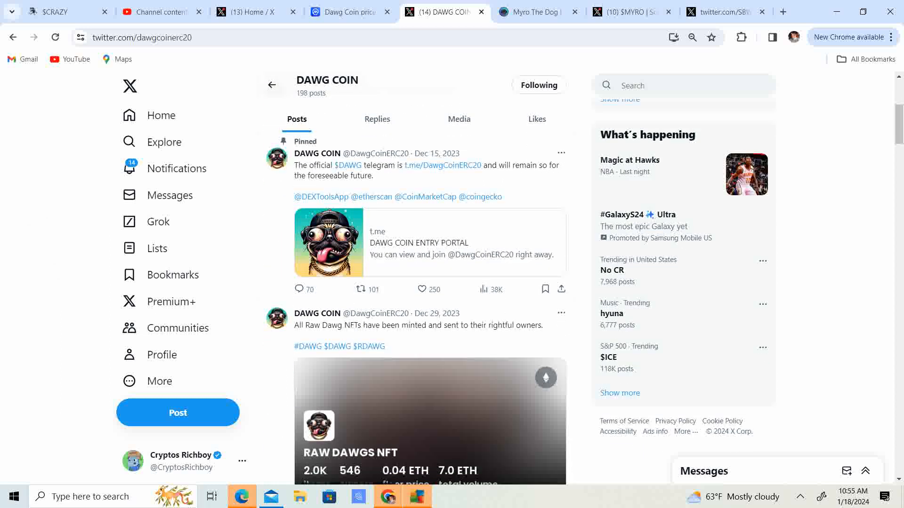
scroll("down", 3)
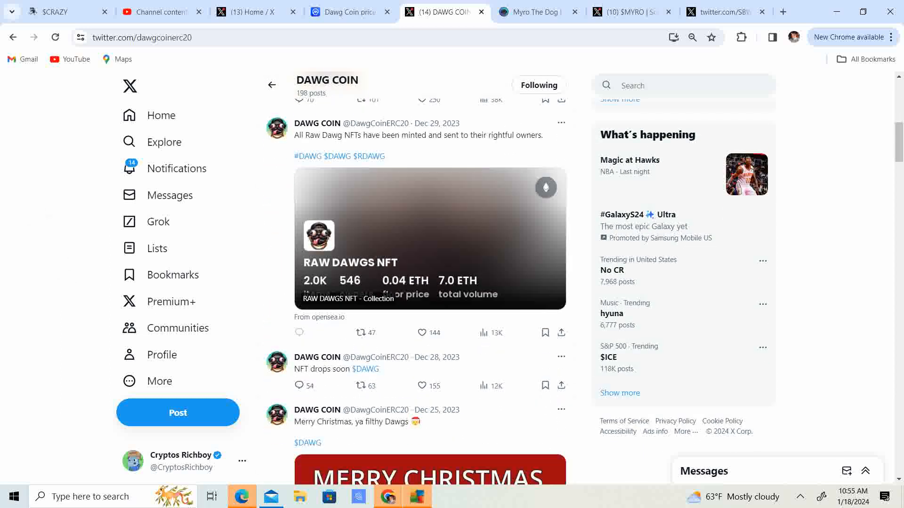
scroll("up", 3)
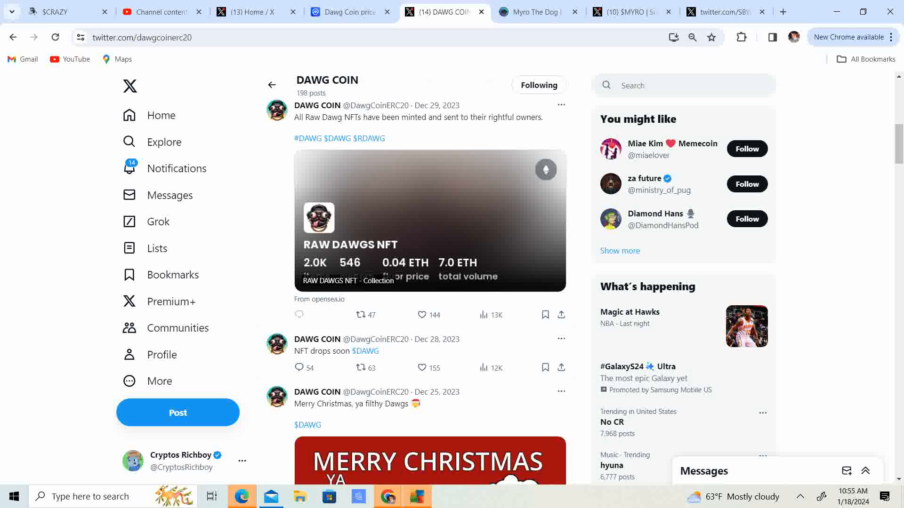
scroll("down", 3)
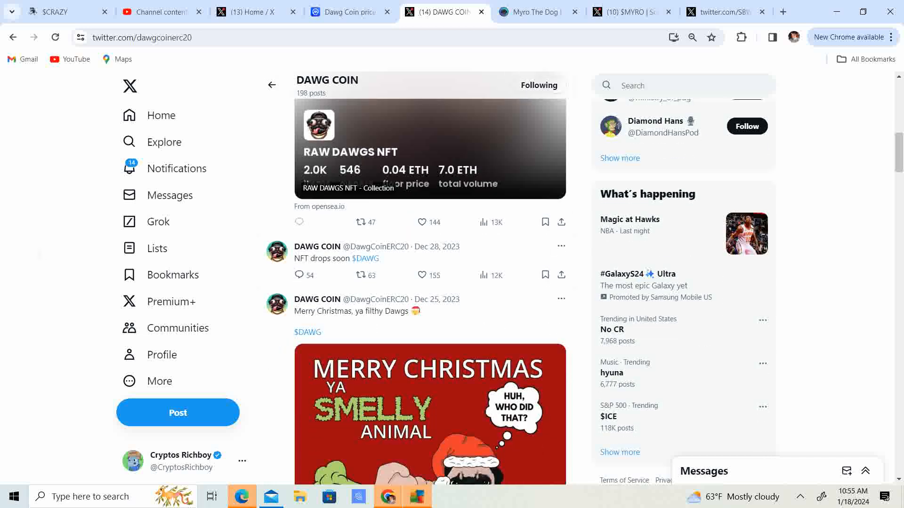
scroll("up", 3)
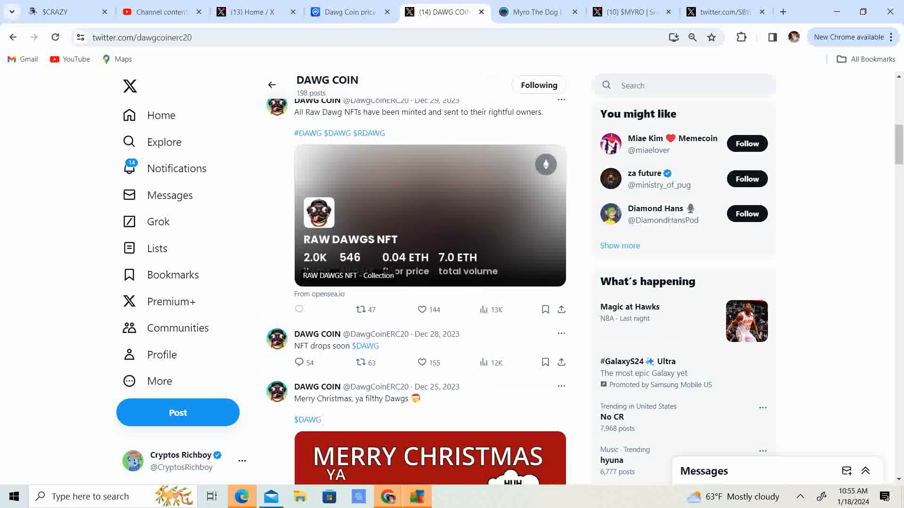
Go to OpenSea from the post and search 'raw dawg' to open the RAW DAWGS NFT collection.
left_click(782, 12)
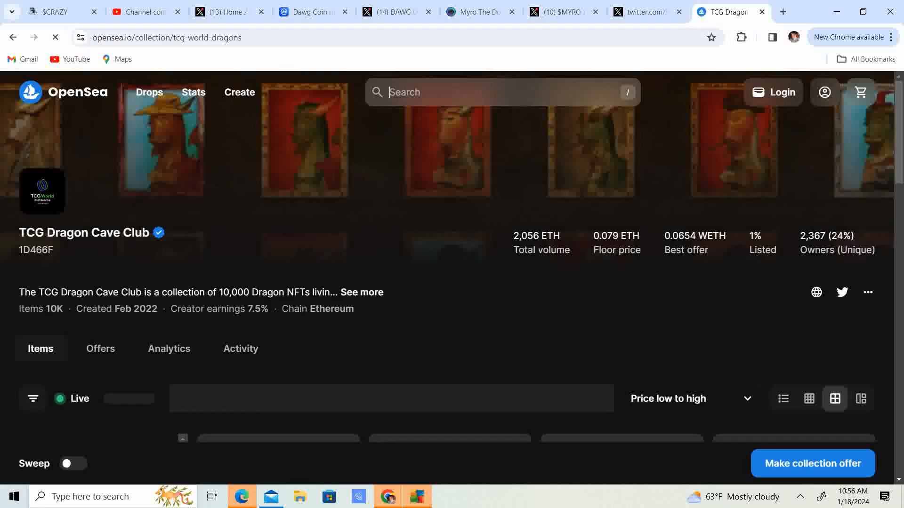
type("raw da")
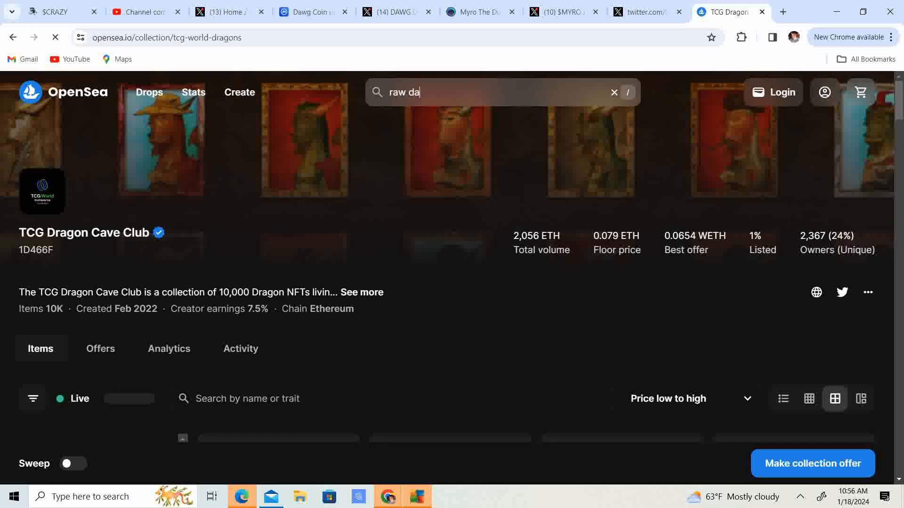
type("wg")
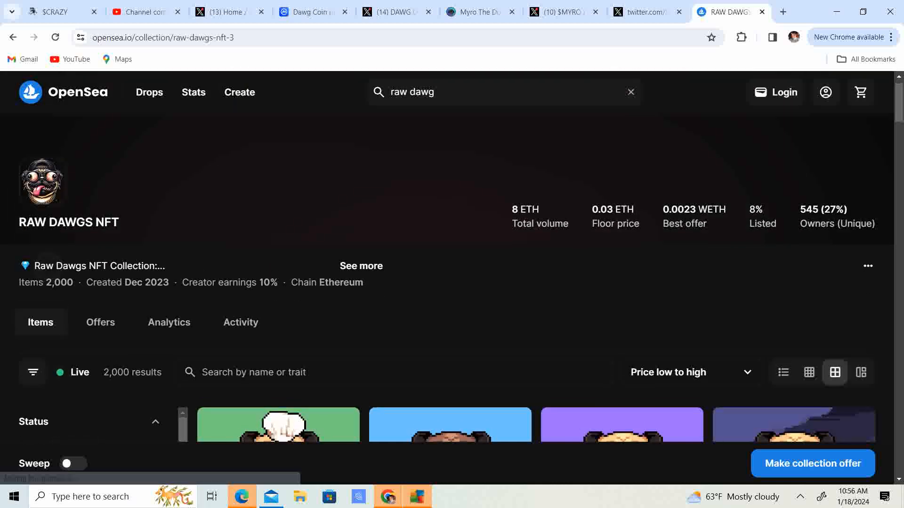
View the RawDawg #255 listing at 0.03 ETH, then return to the DAWG COIN X profile.
scroll("down", 3)
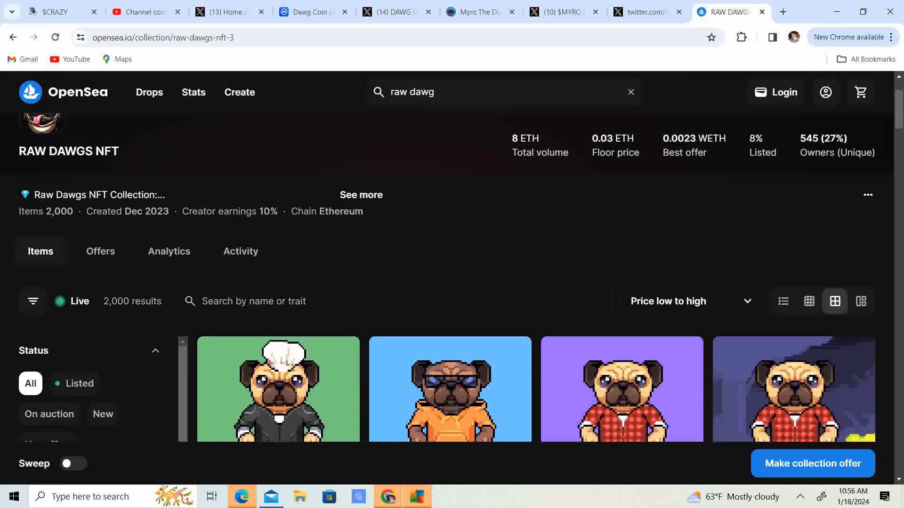
scroll("down", 3)
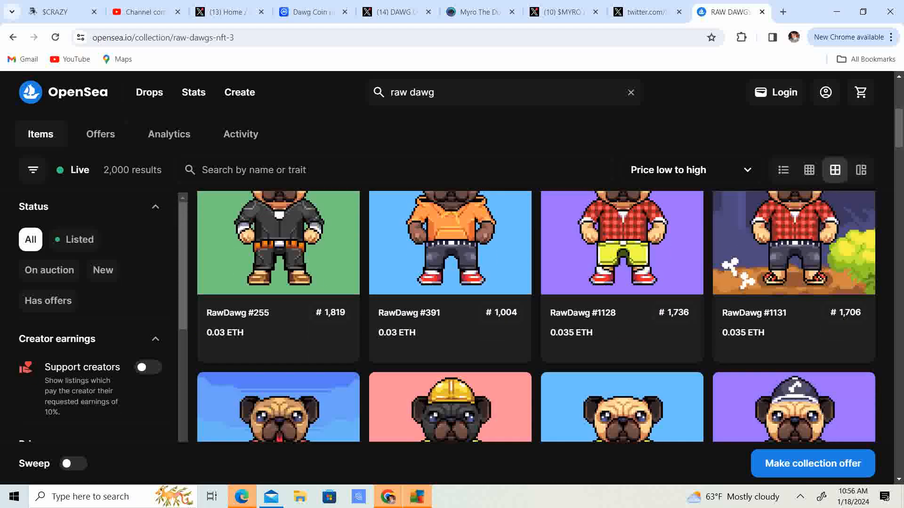
scroll("up", 3)
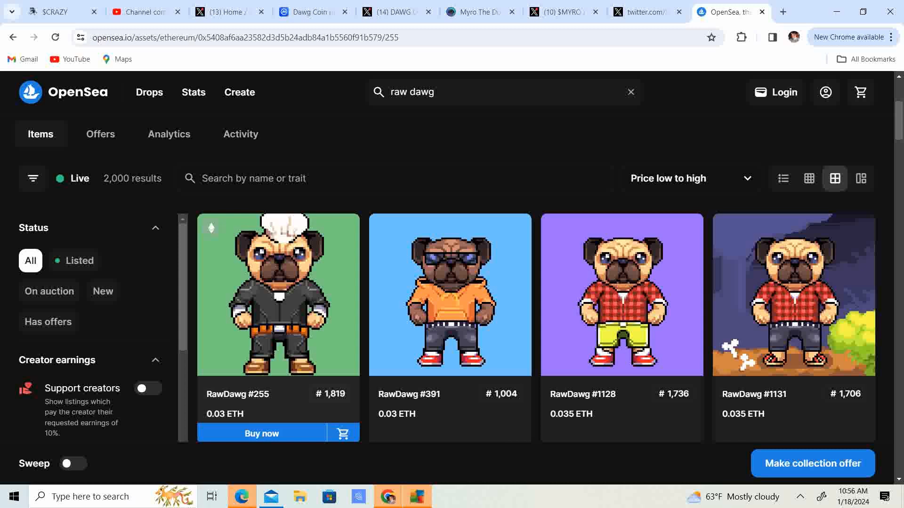
left_click(277, 293)
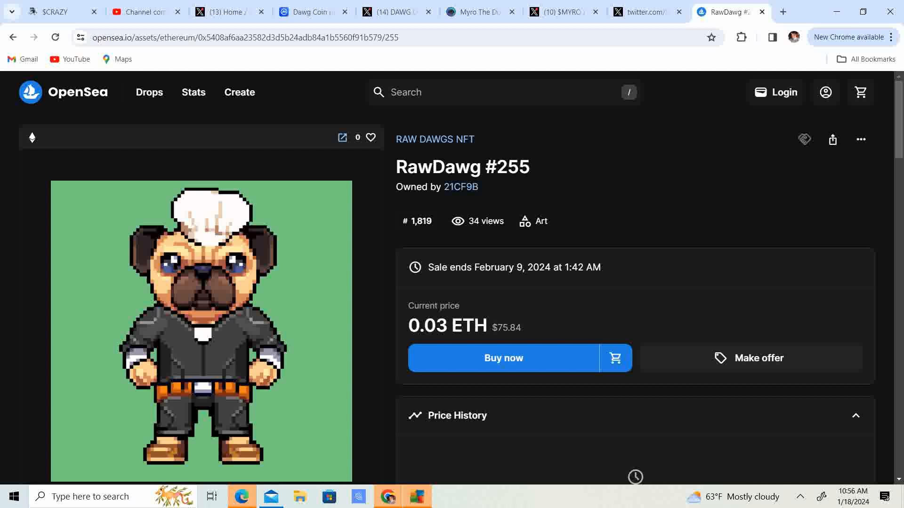
left_click(396, 11)
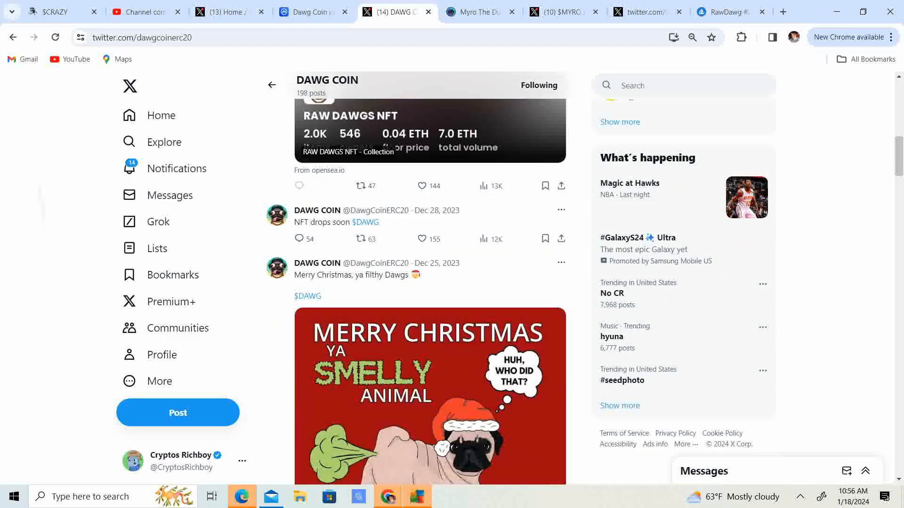
Scroll through the Christmas and 'Father Dawgmas' posts, then return to the profile header.
scroll("down", 3)
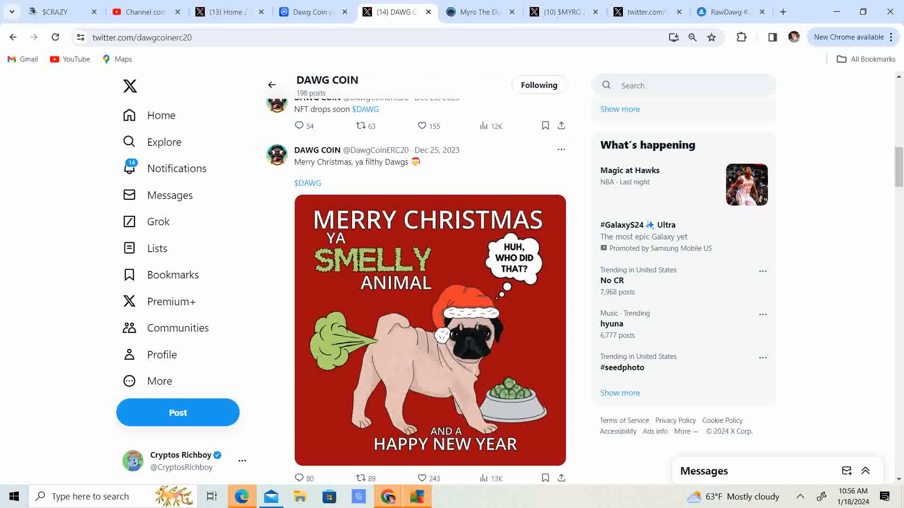
scroll("up", 3)
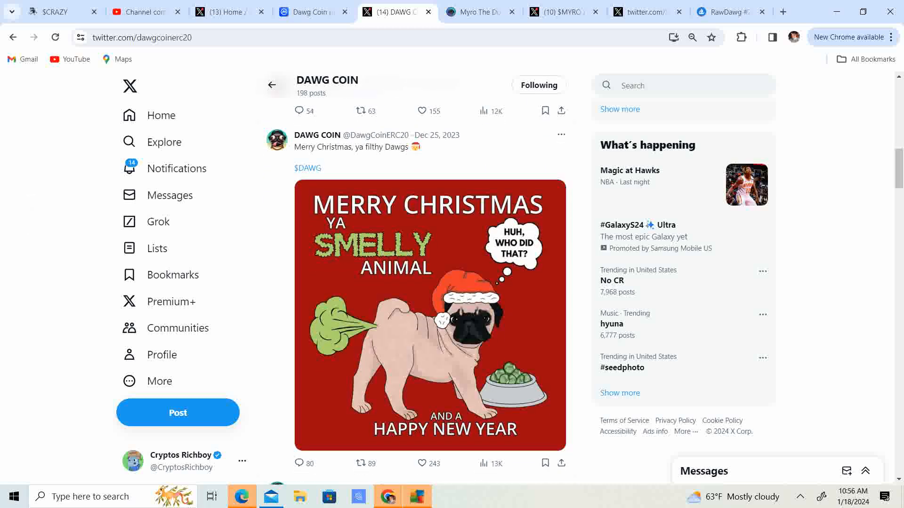
scroll("down", 3)
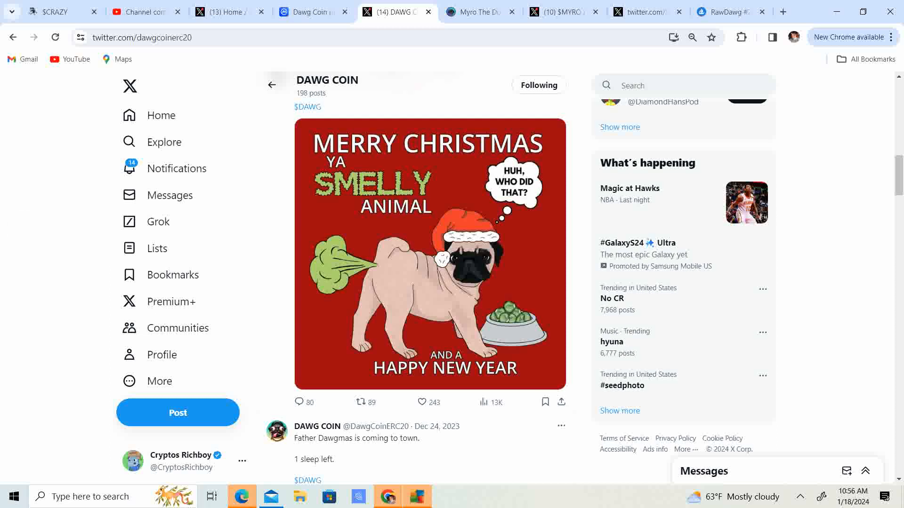
scroll("down", 3)
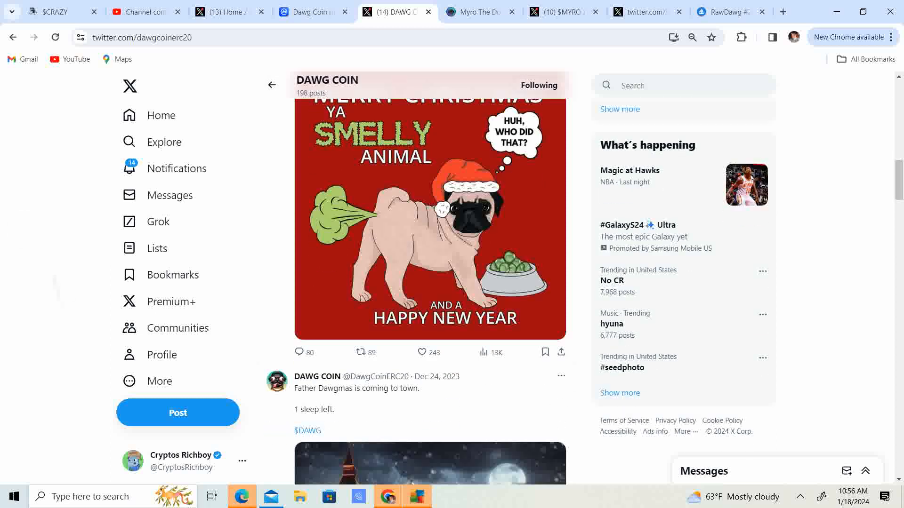
scroll("down", 3)
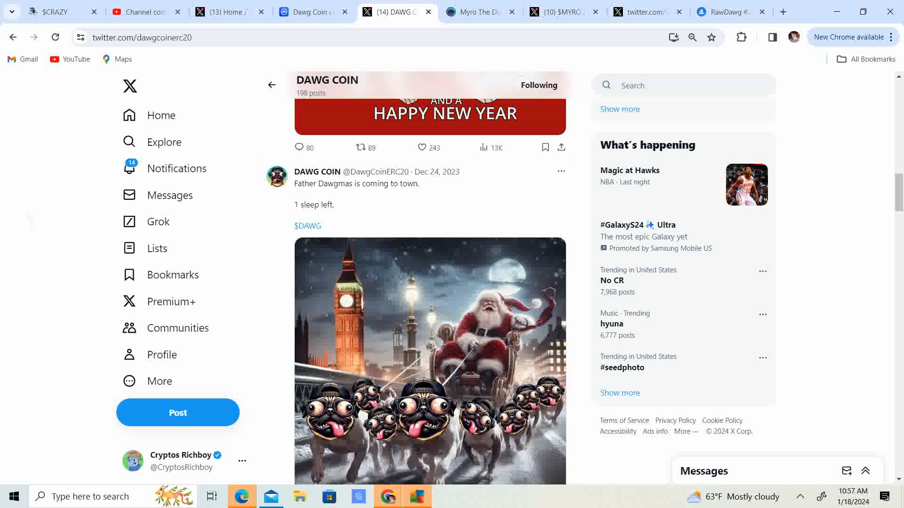
scroll("up", 3)
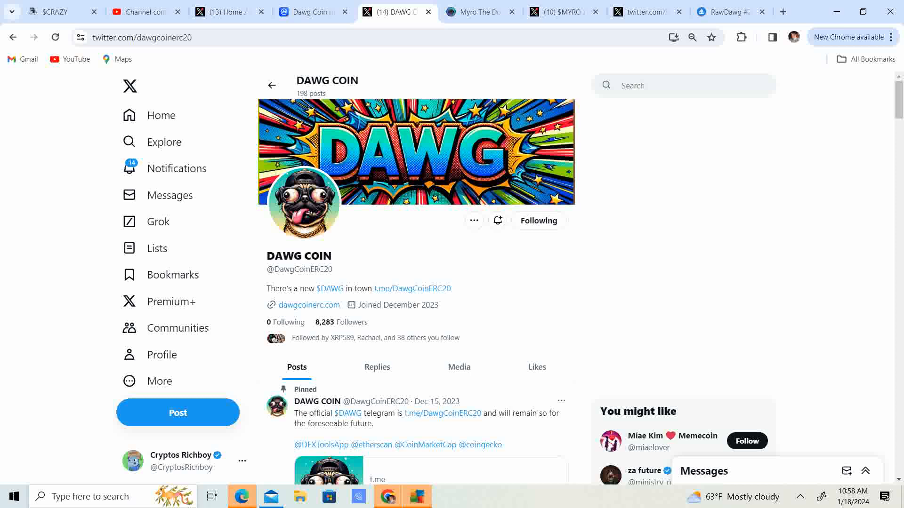
Enlarge the DAWG COIN avatar to show the pug with cap, glasses and gold chain.
left_click(302, 207)
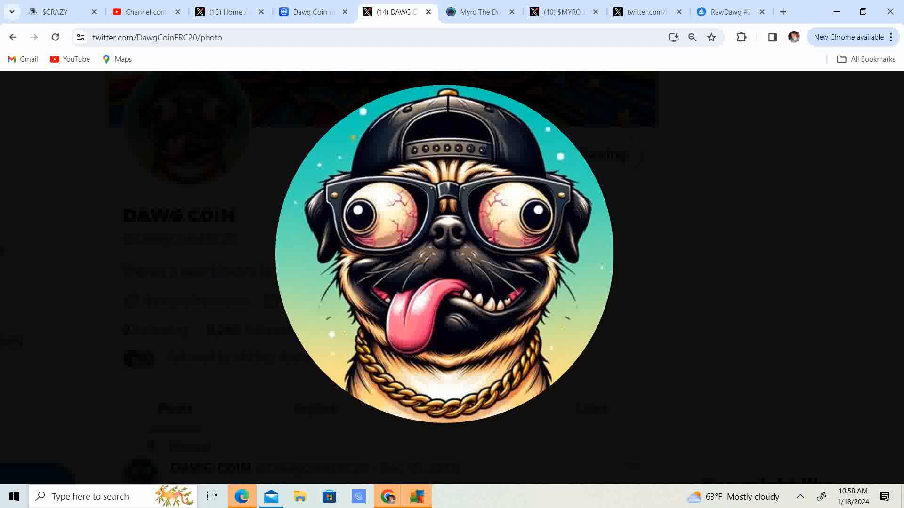
scroll("down", 3)
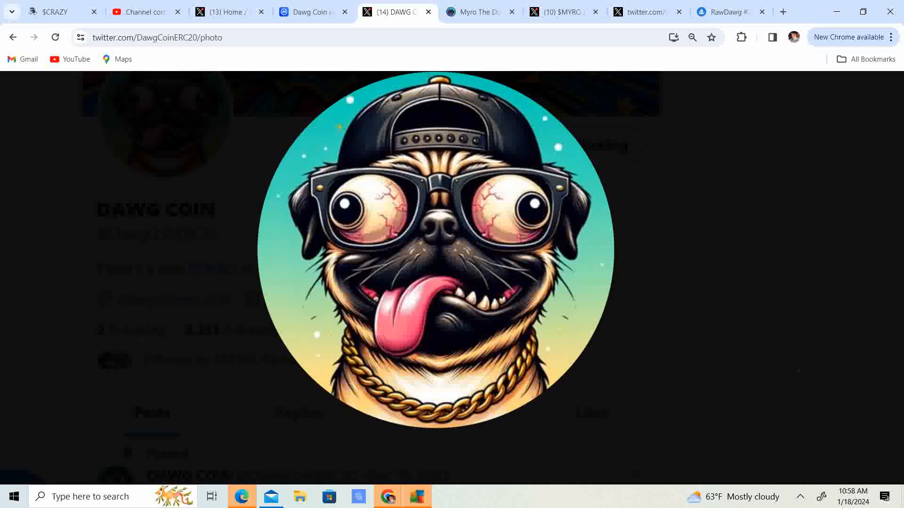